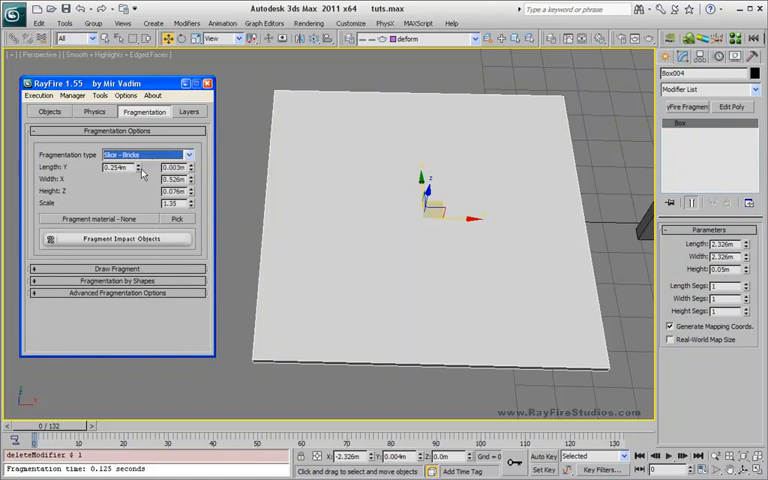
Switch fragmentation type to Voronoi - Uniform with one secondary iteration.
{"action": "left_click", "coordinate": [147, 154]}
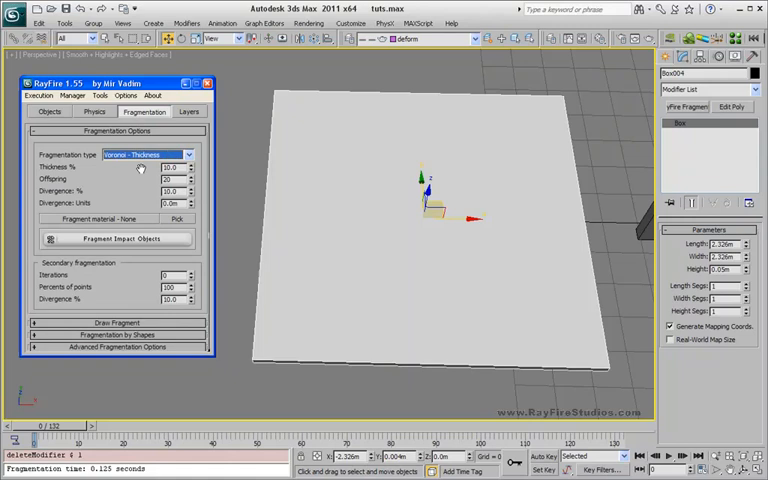
{"action": "left_click", "coordinate": [150, 154]}
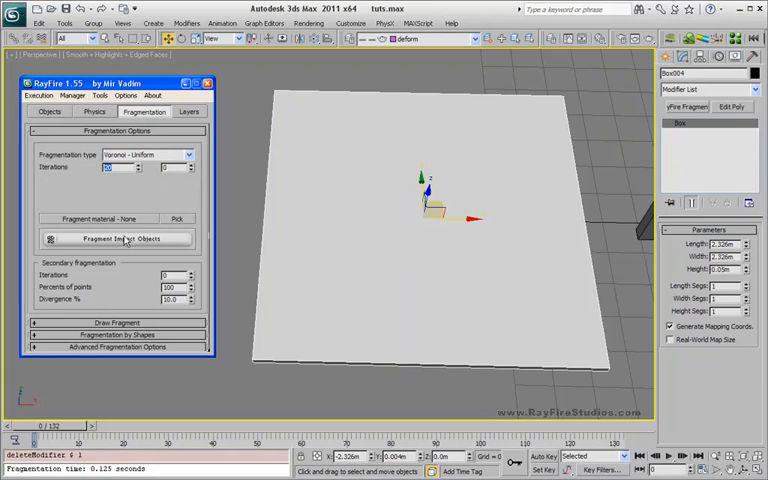
{"action": "left_click", "coordinate": [117, 238]}
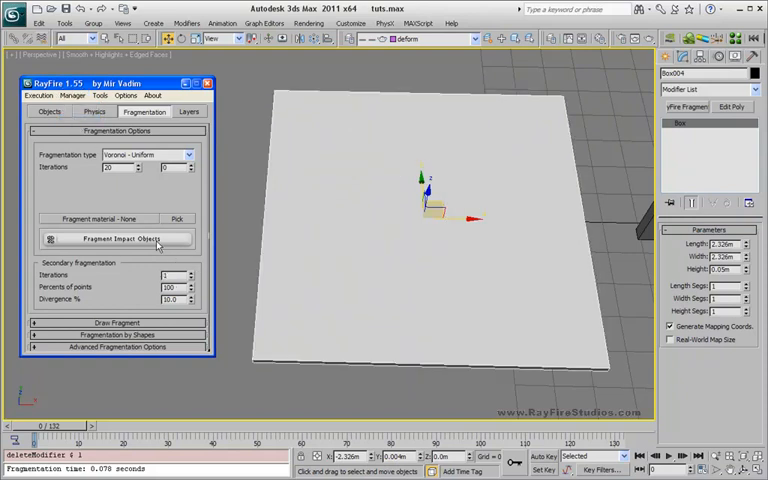
Fragment the box, preview its Voronoi cracks, then add and preview a second RayFire Fragmenter.
{"action": "left_click", "coordinate": [115, 239]}
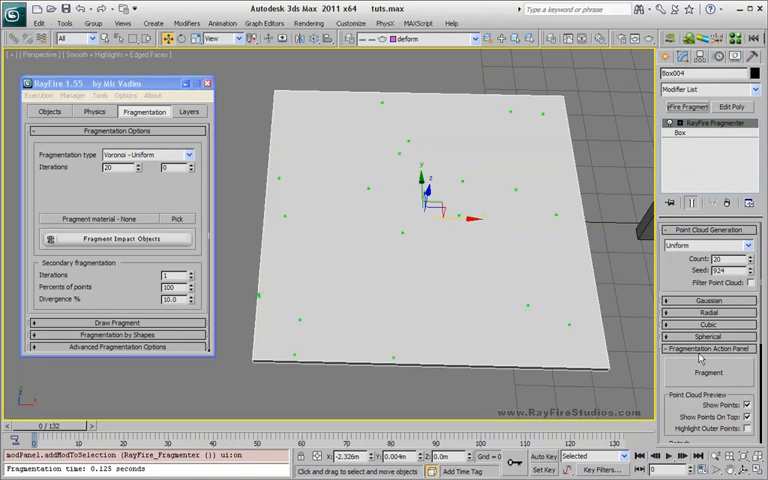
{"action": "left_click", "coordinate": [709, 372]}
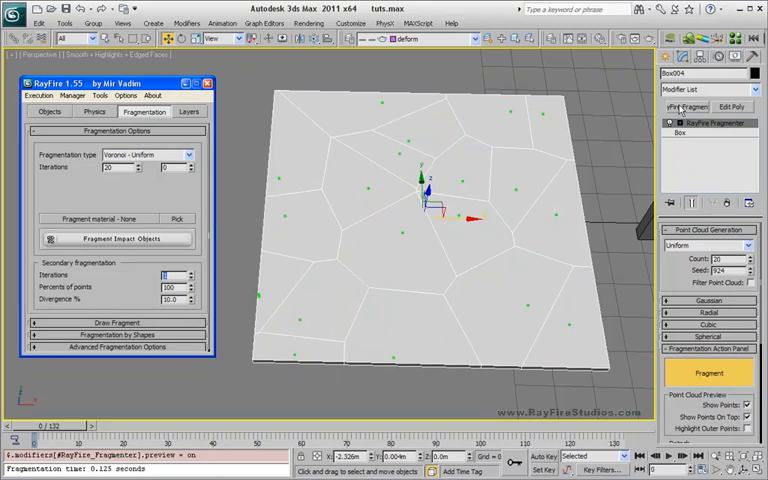
{"action": "left_click", "coordinate": [748, 271]}
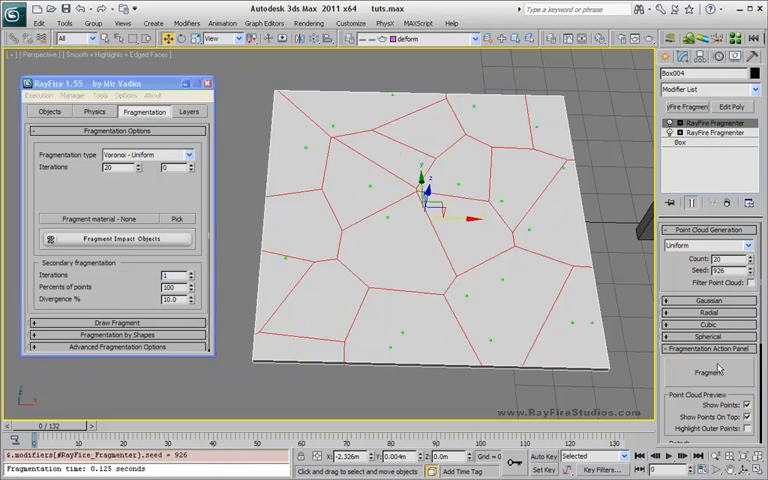
{"action": "left_click", "coordinate": [709, 372]}
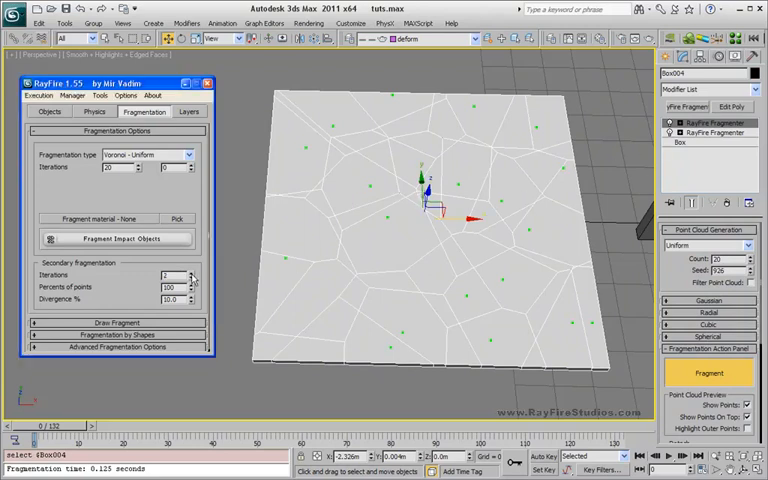
Add a third RayFire Fragmenter and preview its finer crack layer.
{"action": "left_click", "coordinate": [708, 372]}
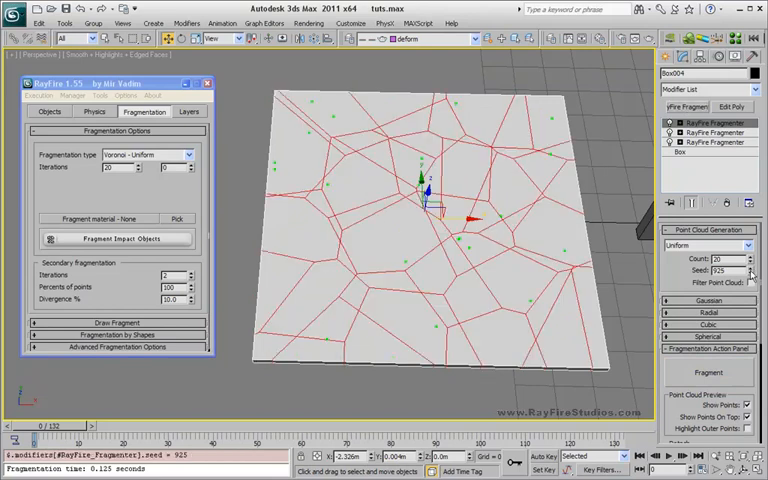
{"action": "left_click", "coordinate": [709, 372]}
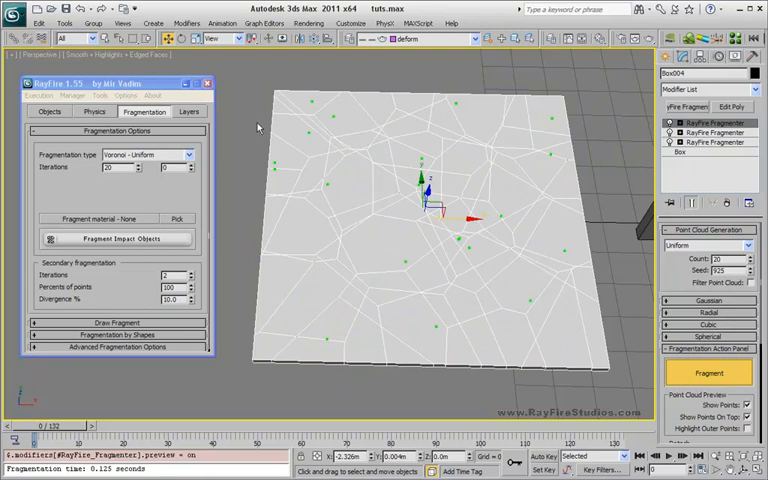
{"action": "mouse_move", "coordinate": [258, 128]}
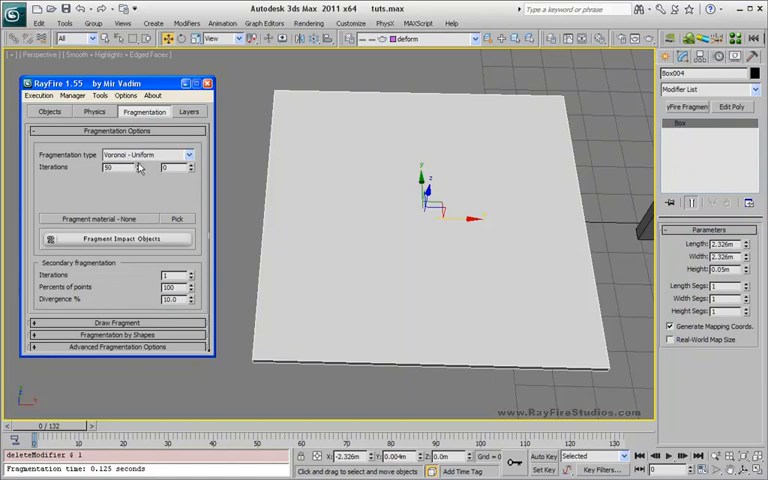
Raise points to 50 and secondary iterations to 2, then fragment the box.
{"action": "left_click", "coordinate": [116, 238]}
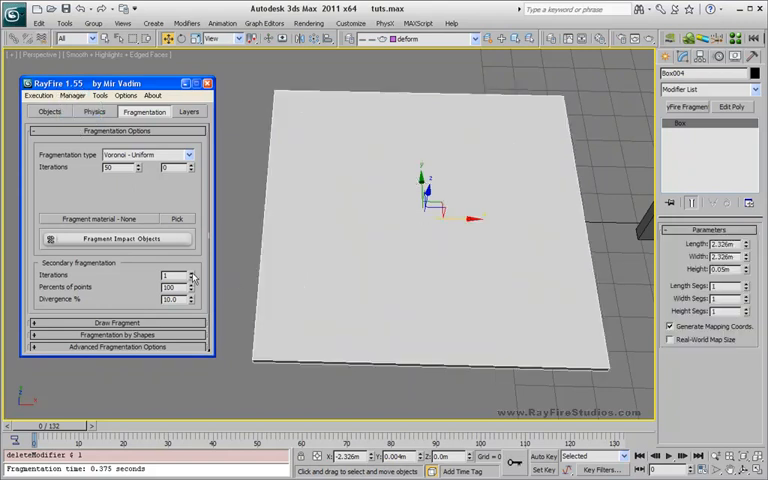
{"action": "left_click", "coordinate": [116, 238]}
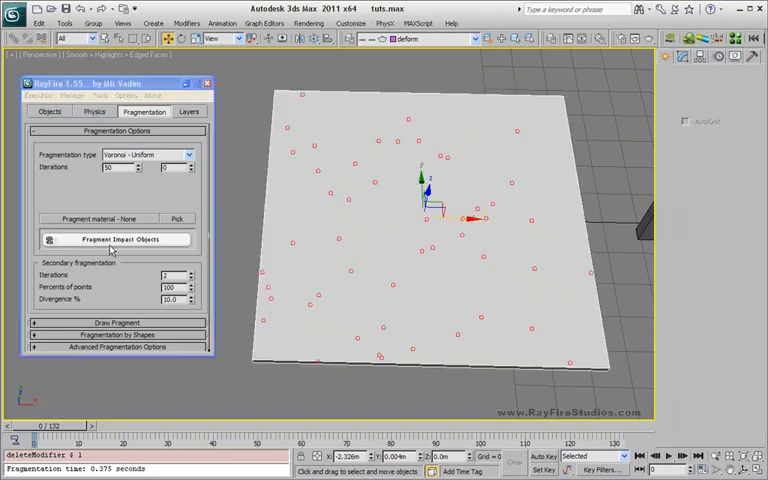
{"action": "left_click", "coordinate": [114, 238]}
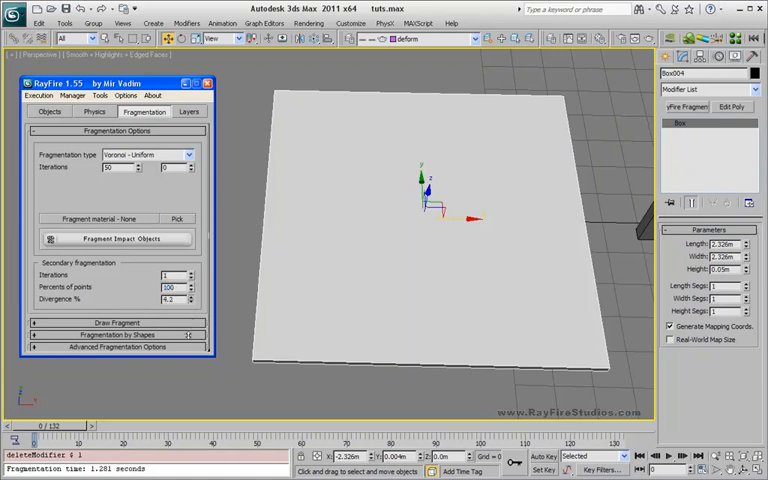
Lower secondary divergence to 1.0 and refragment the slab.
{"action": "left_click", "coordinate": [182, 302]}
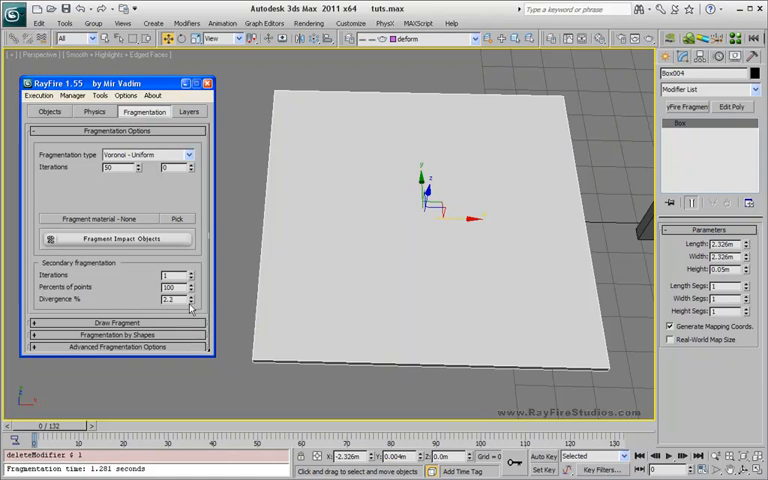
{"action": "left_click", "coordinate": [115, 239]}
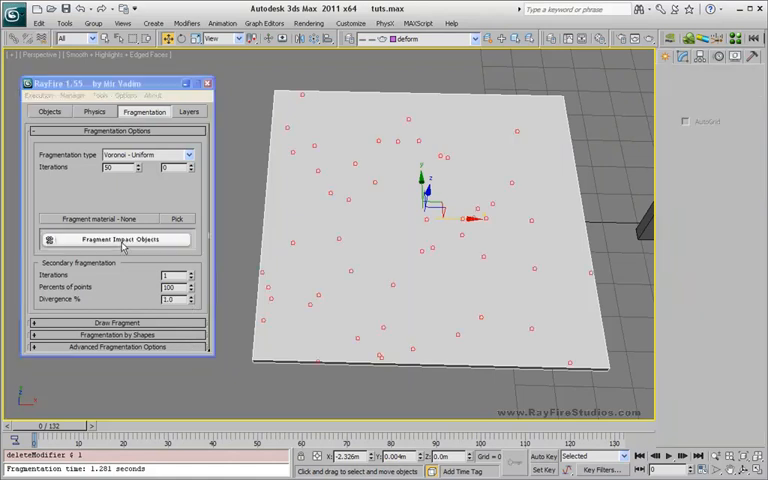
{"action": "left_click", "coordinate": [116, 238]}
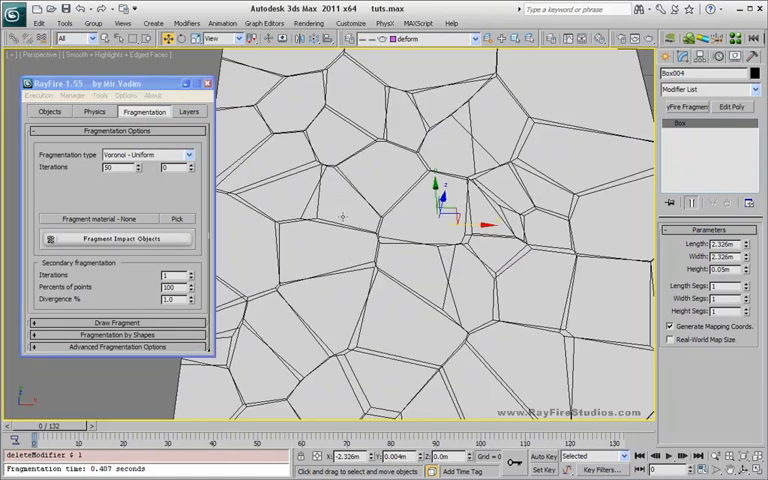